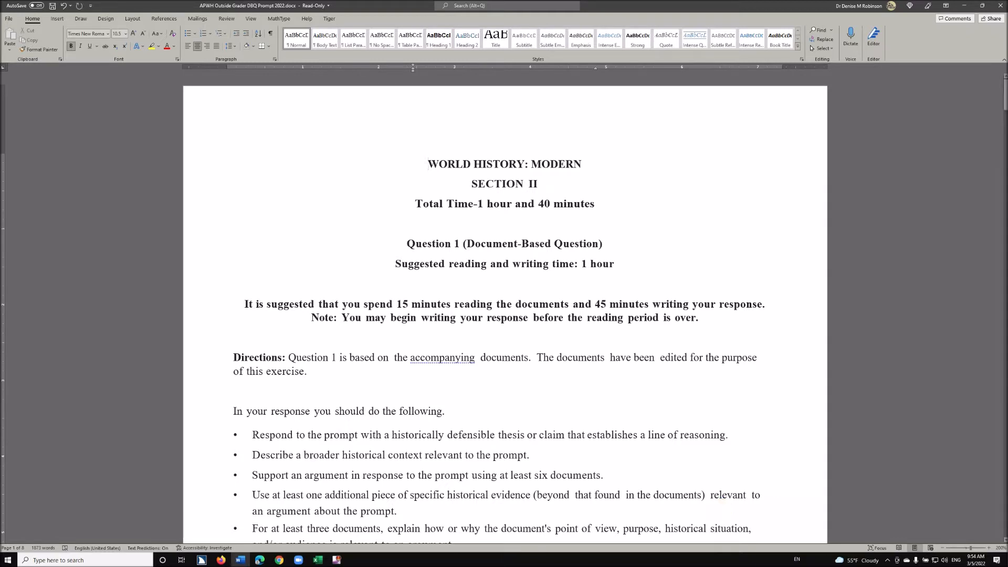
Step: Scroll from the title page past the directions down to the Qing expansion map
click(586, 421)
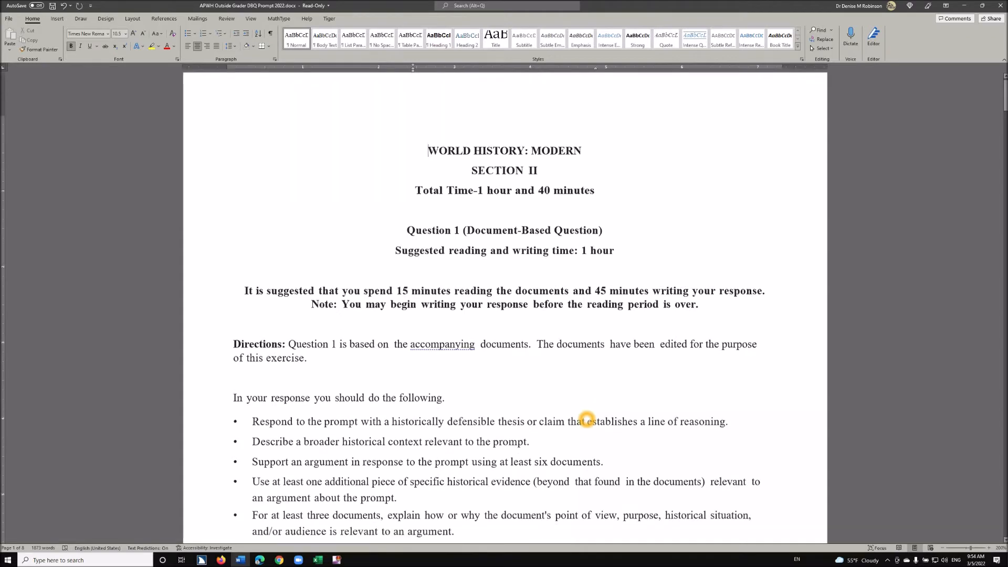
scroll(down, 3)
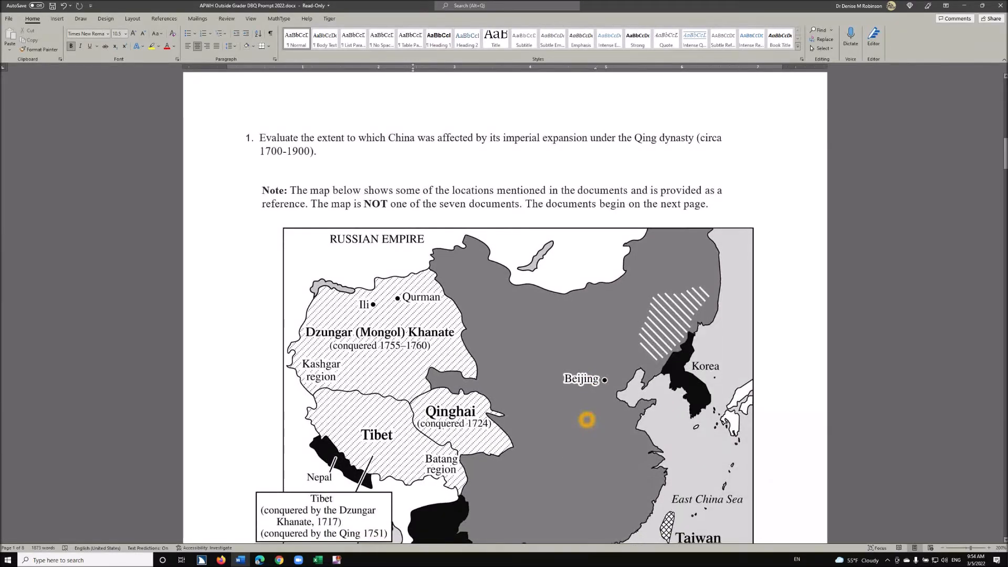
scroll(down, 3)
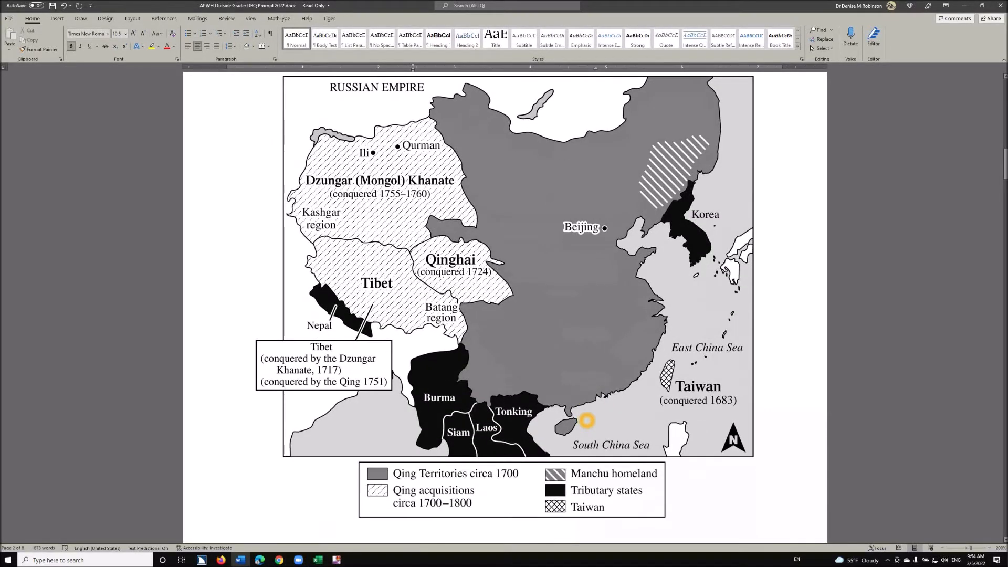
scroll(down, 3)
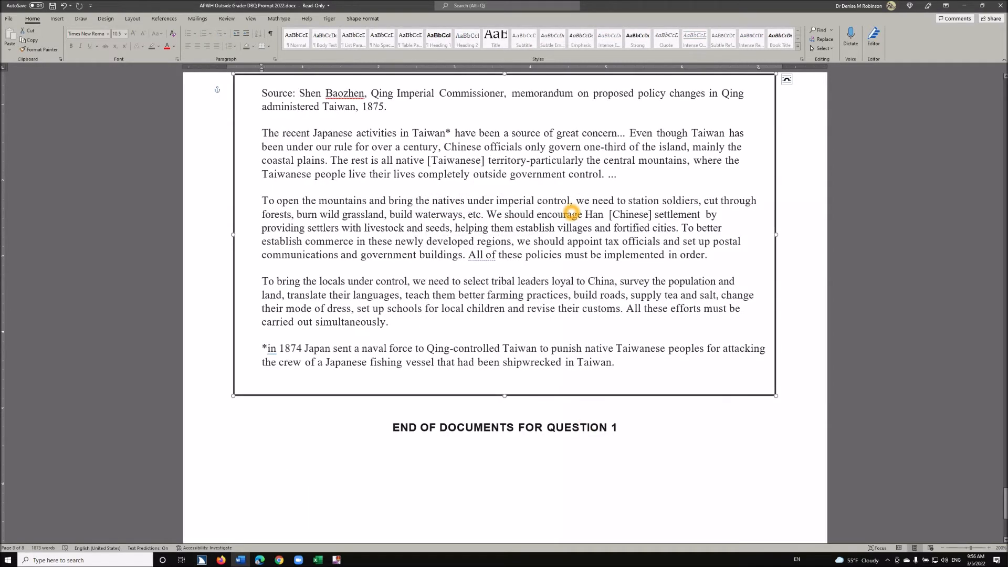
click(787, 79)
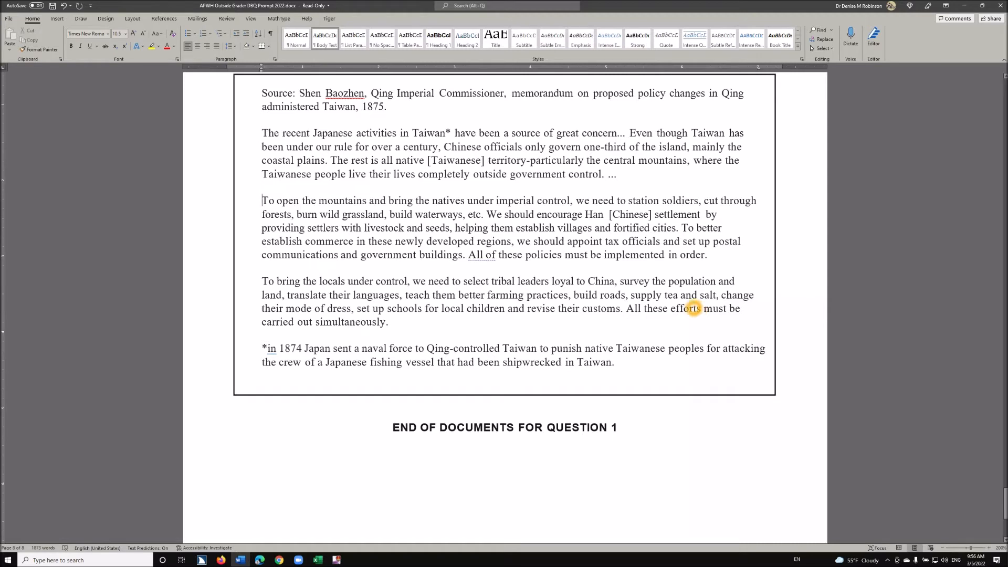
mouse_move(683, 310)
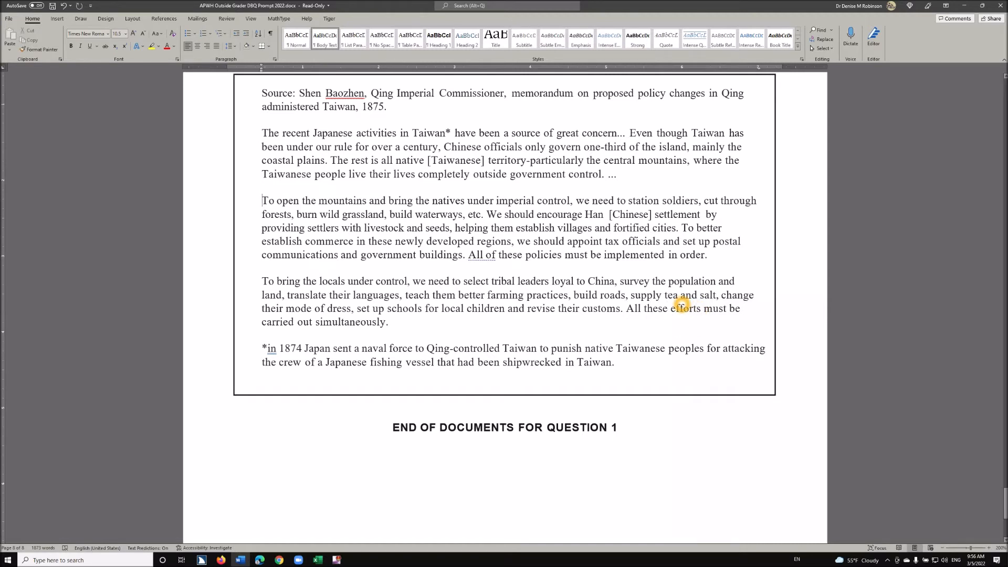
mouse_move(616, 296)
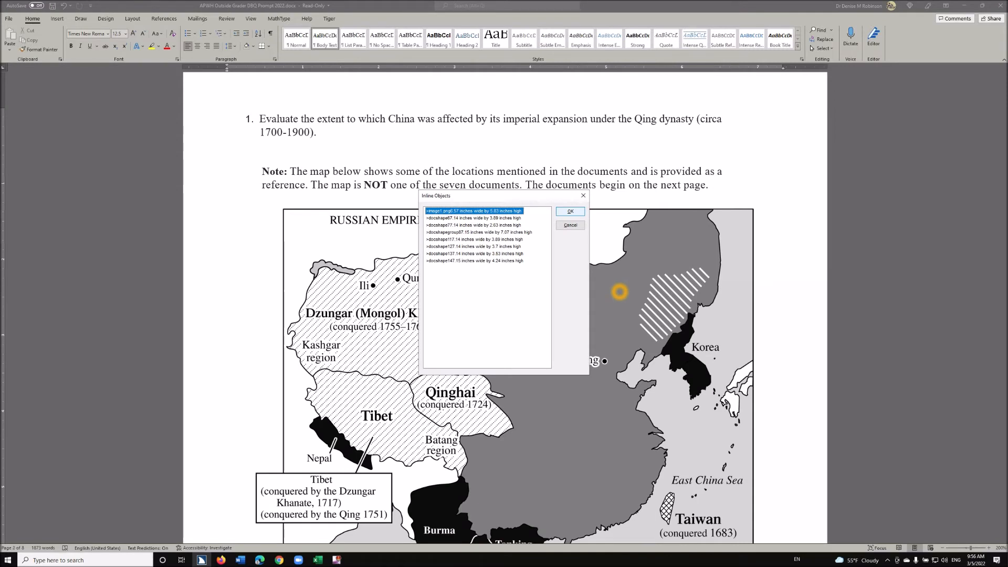
Step: Choose the text box entry for Document 1, Yongzheng's 1731 letter, and go to it
click(474, 218)
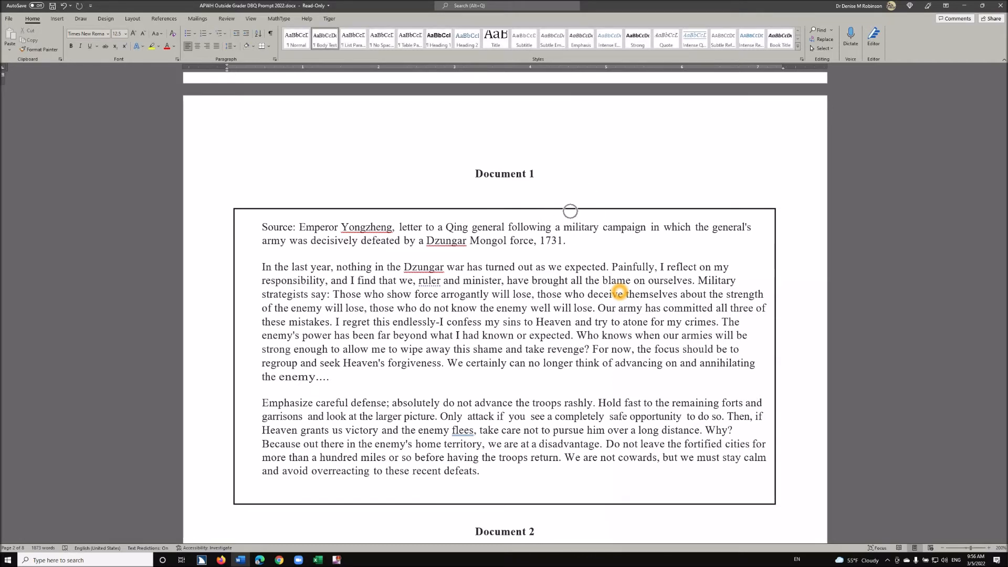
Step: Move down to Document 2 and bring up the Inline Objects list again
scroll(down, 3)
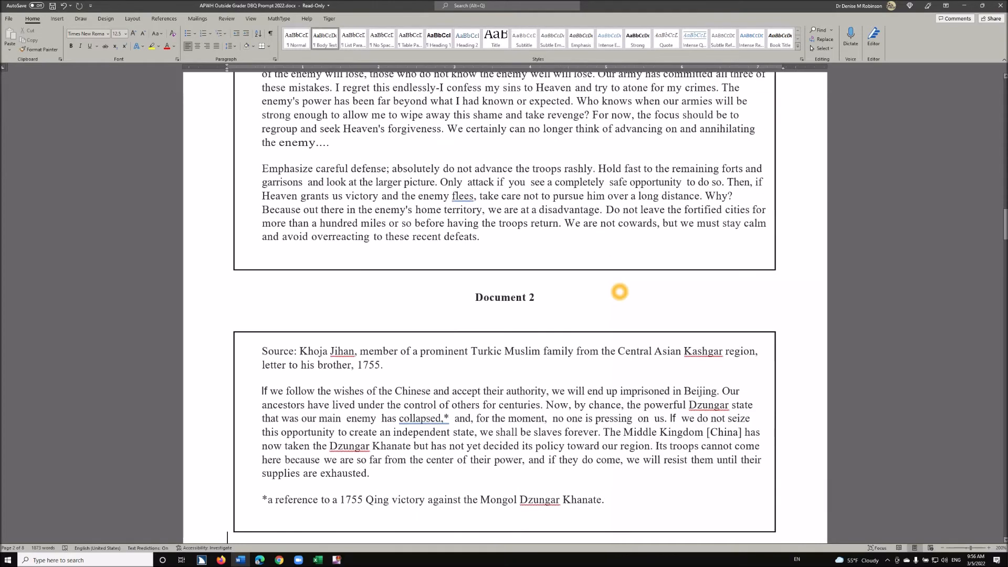
click(422, 298)
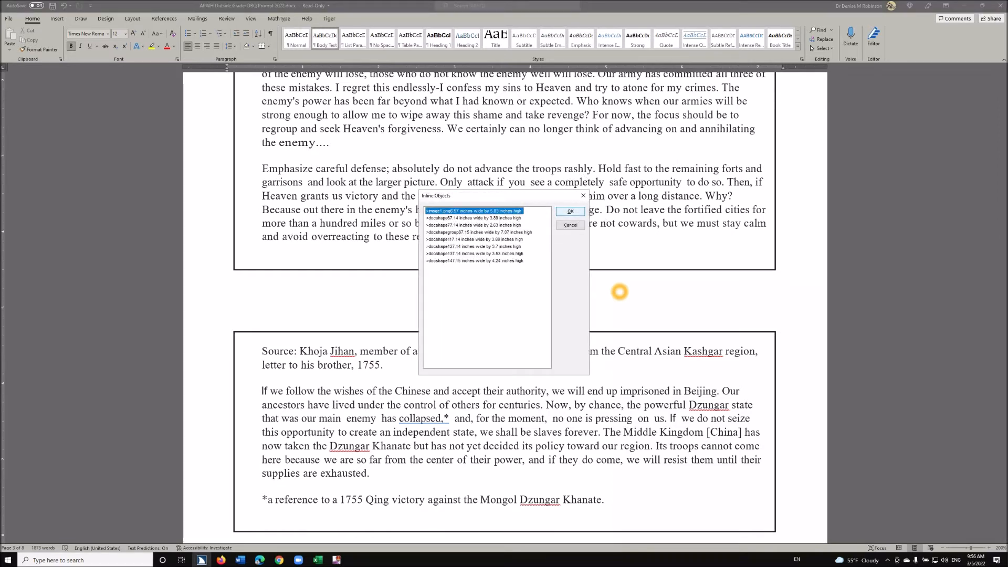
Step: Return to Document 1 from the list and get its Picture Smart description
click(474, 218)
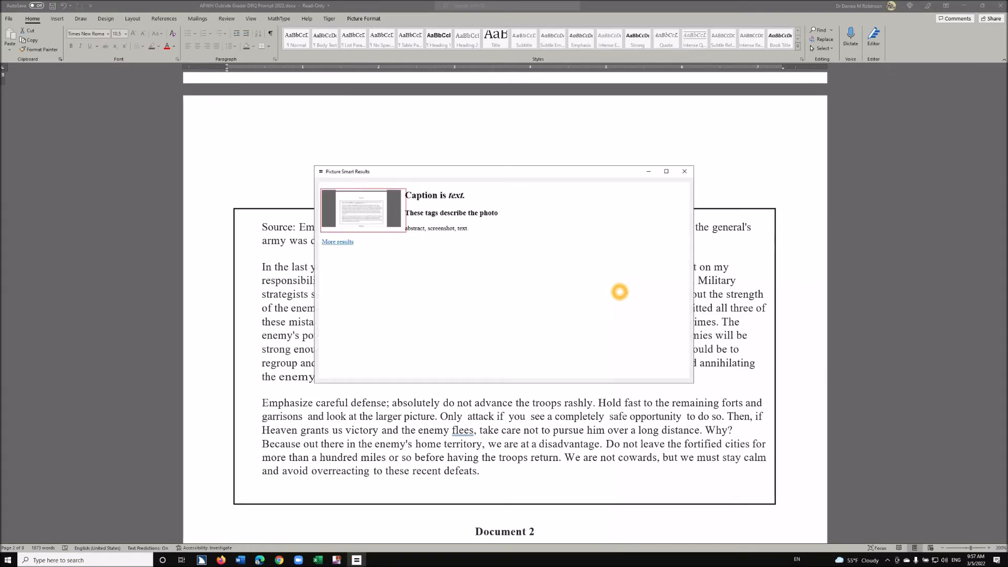
Step: Dismiss the Picture Smart Results, leaving Document 1 in view
click(685, 171)
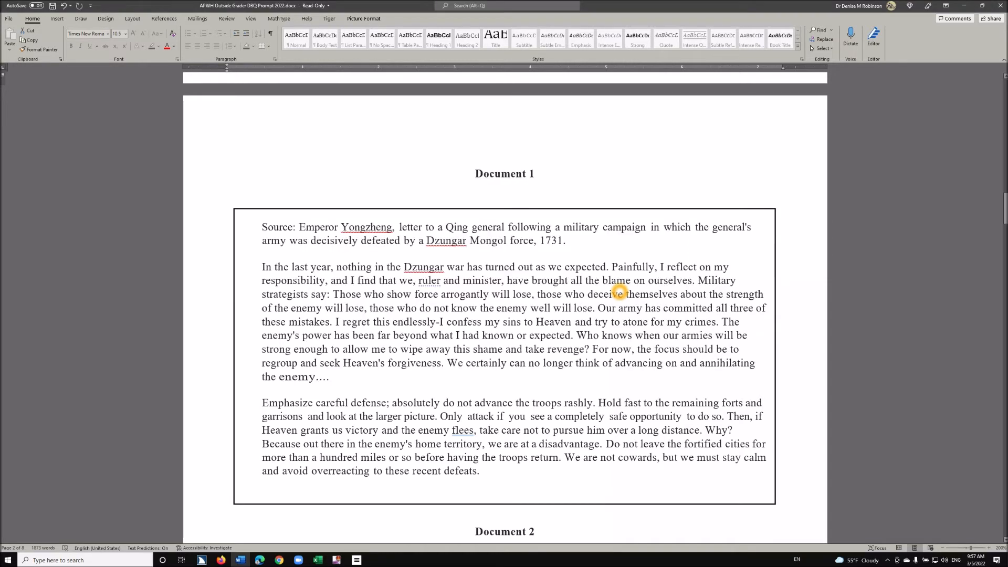